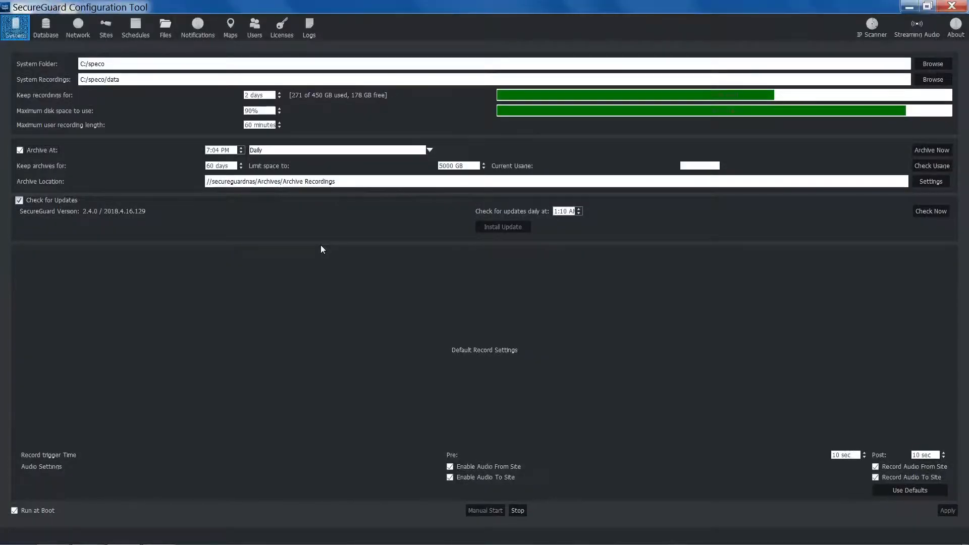
mouse_move(277, 204)
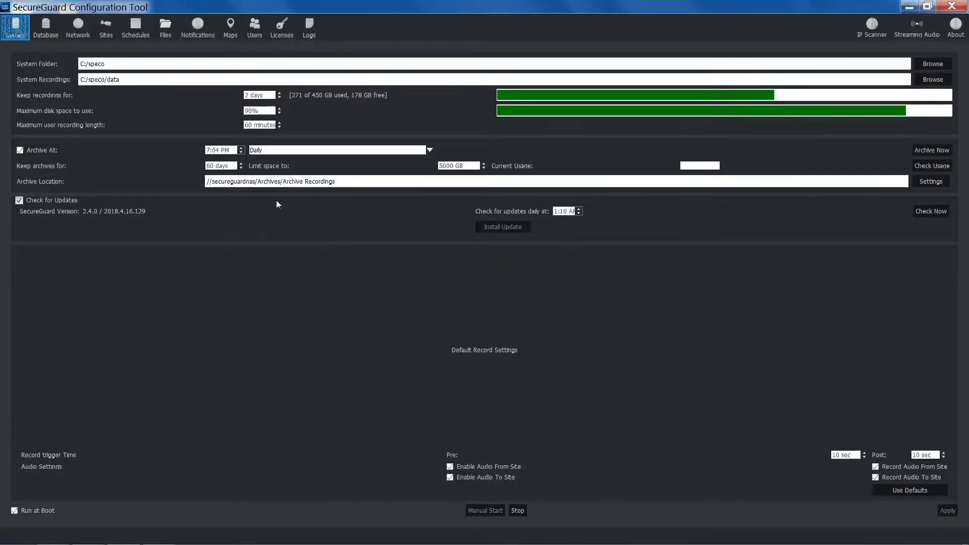
Show the empty map list, browse the DBHS site and its Channel 4, and review the Sites list
left_click(229, 26)
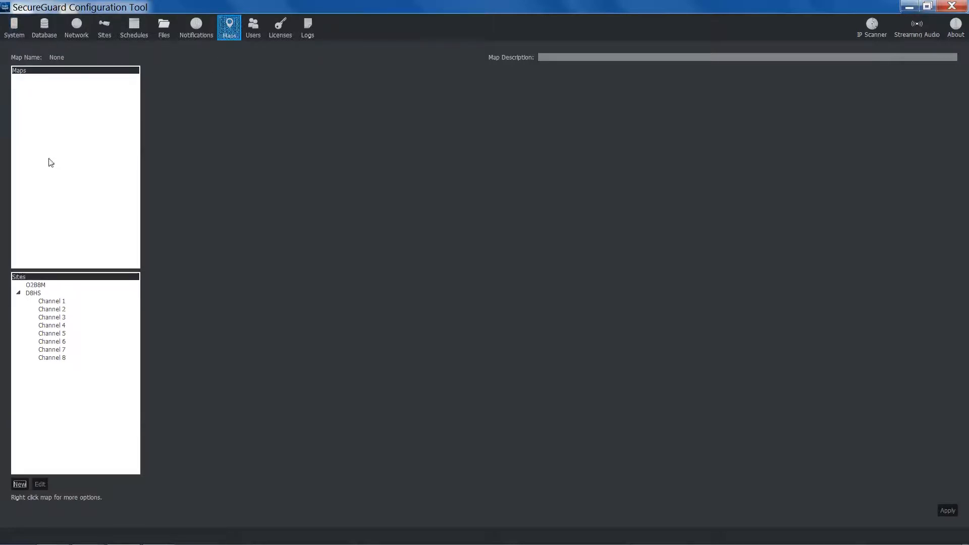
left_click(51, 325)
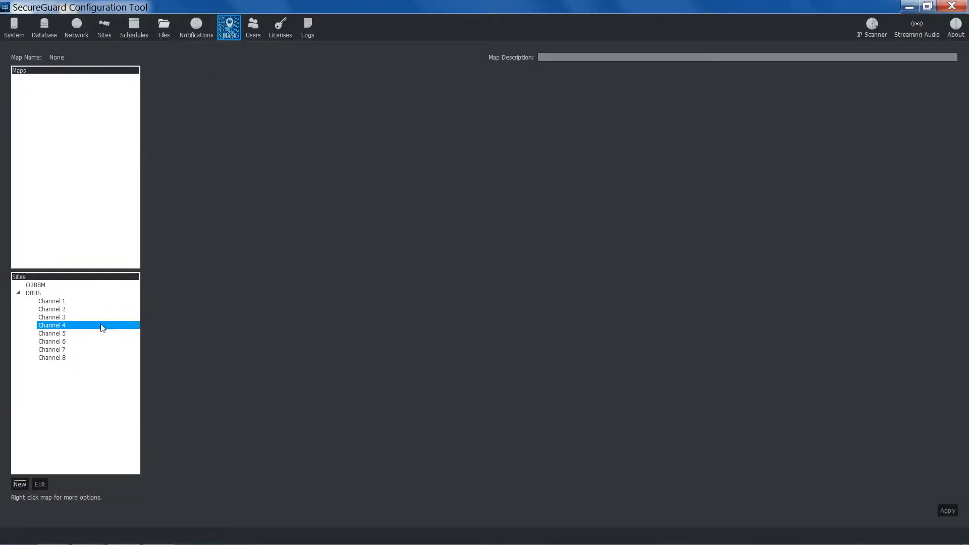
left_click(33, 293)
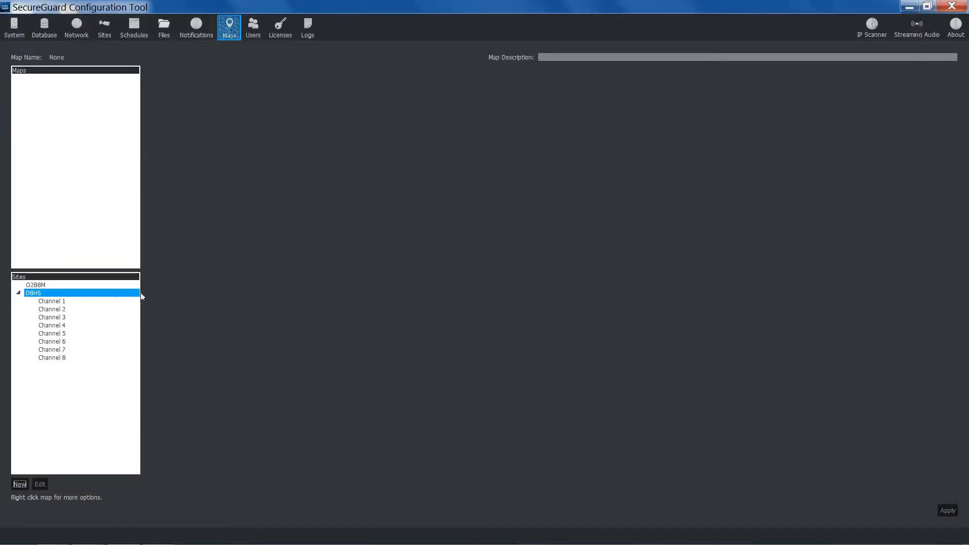
left_click(103, 28)
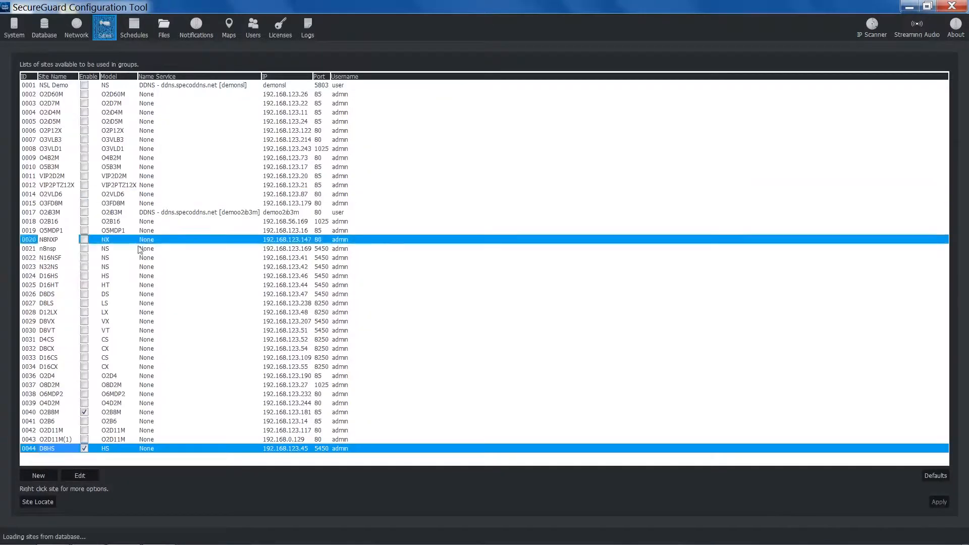
left_click(228, 26)
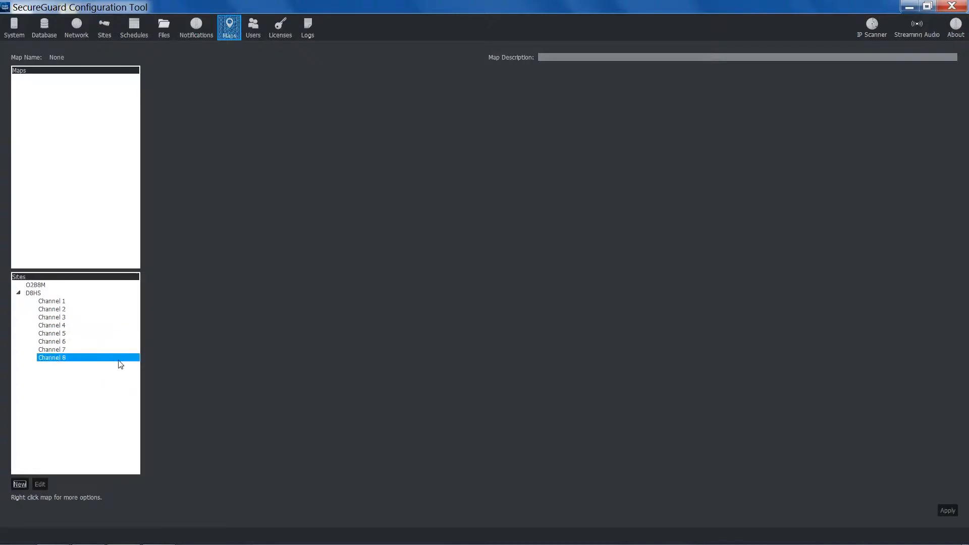
left_click(123, 387)
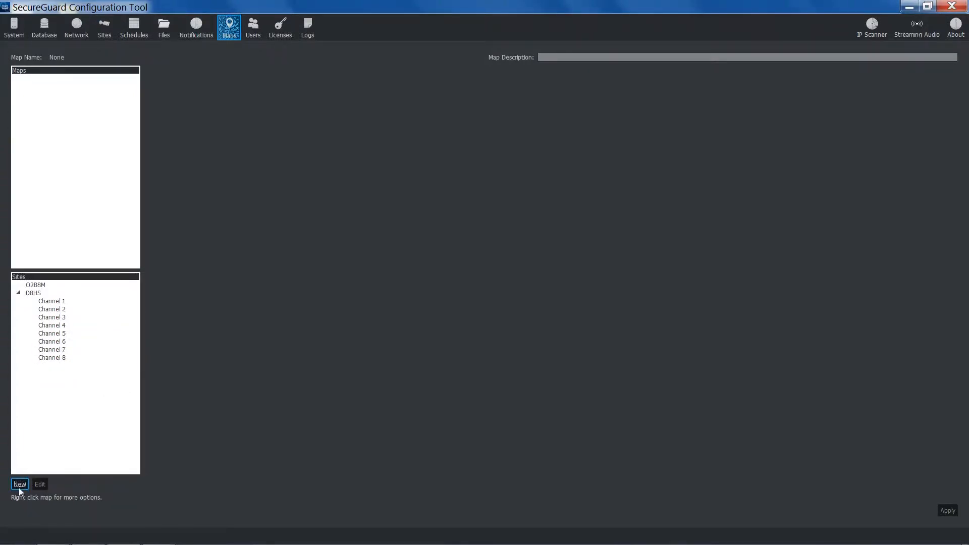
Create a new map from Hospital.png and name it 'Hosptial'
left_click(19, 484)
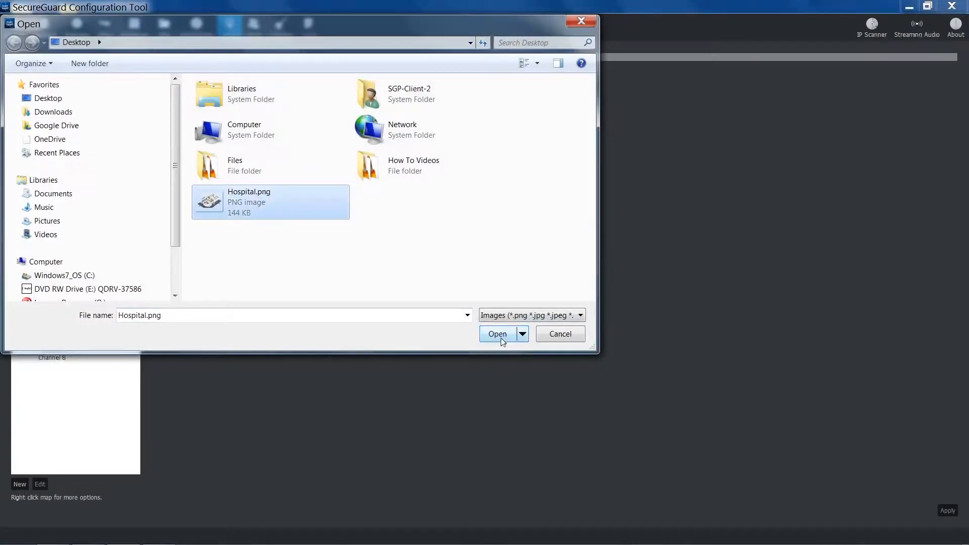
left_click(497, 334)
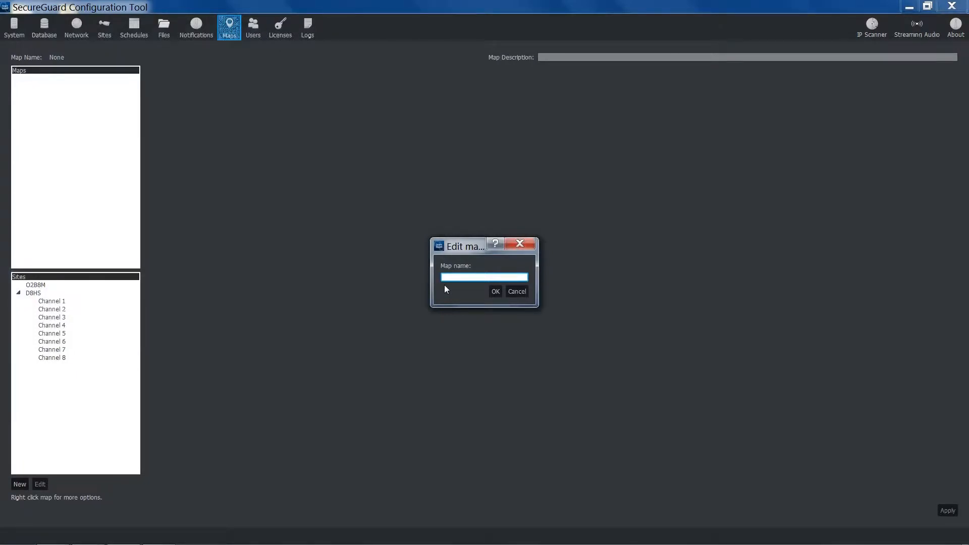
type("Hospt")
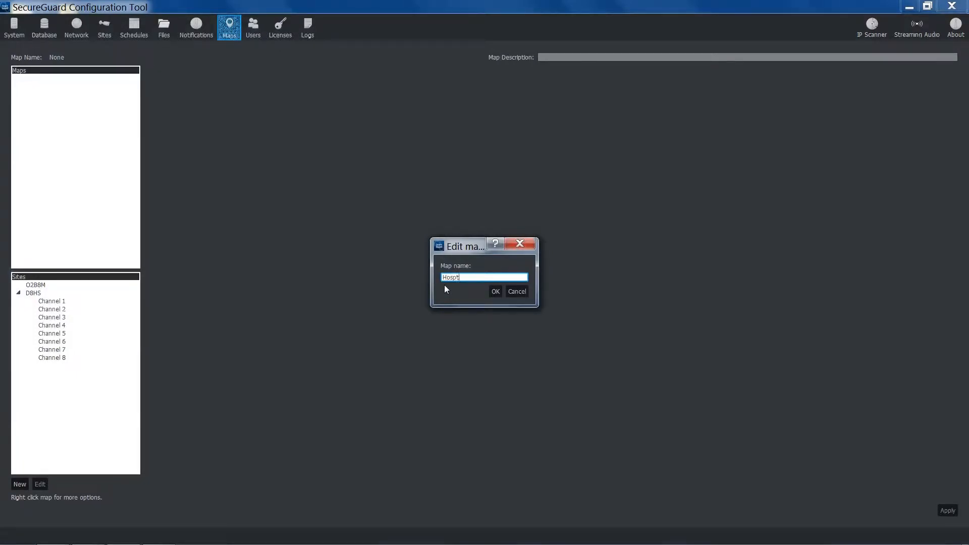
type("ial")
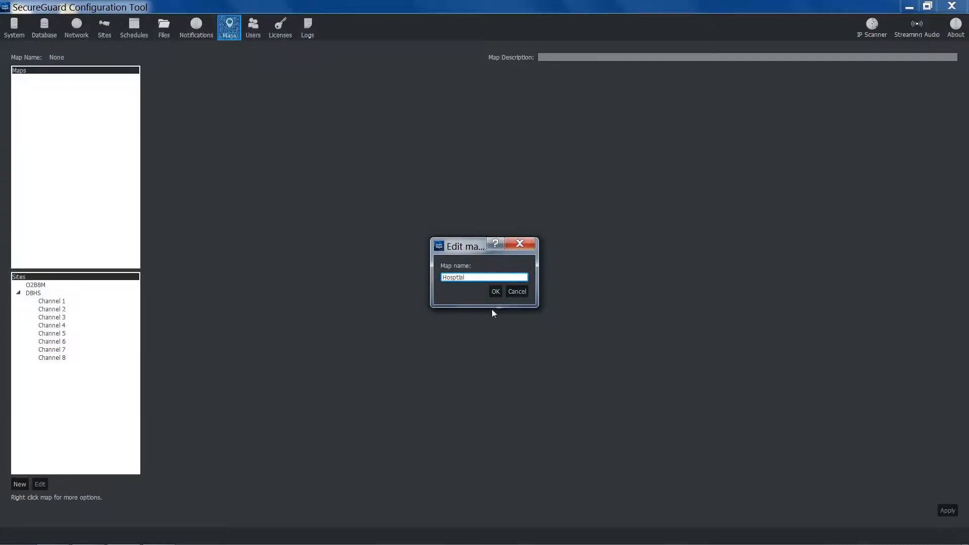
left_click(495, 291)
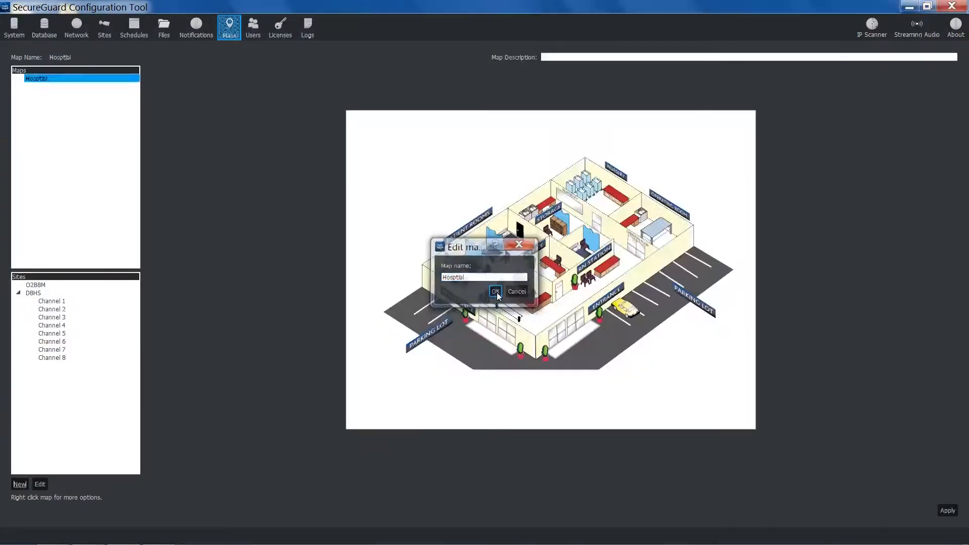
Select the O2B8M site in the camera tree for placement on the hospital map
left_click(495, 294)
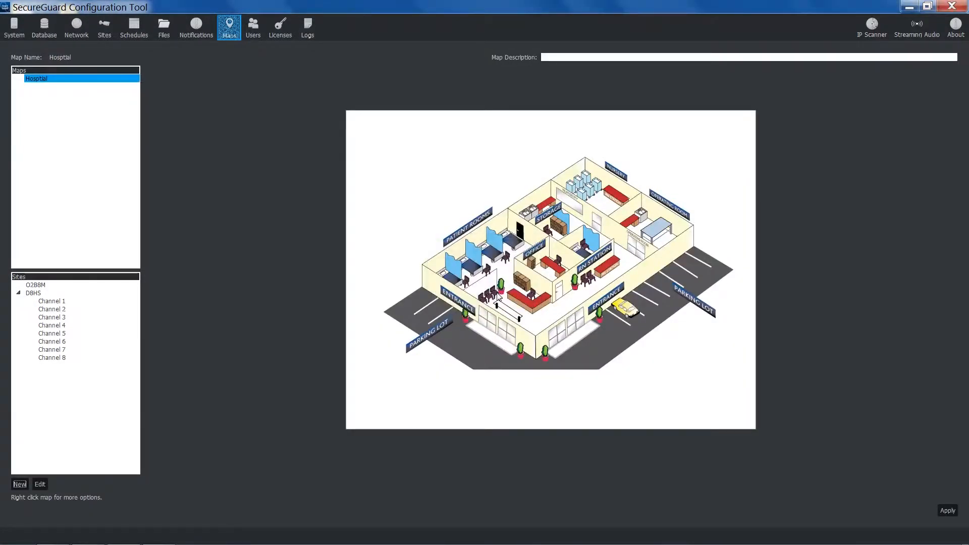
mouse_move(600, 293)
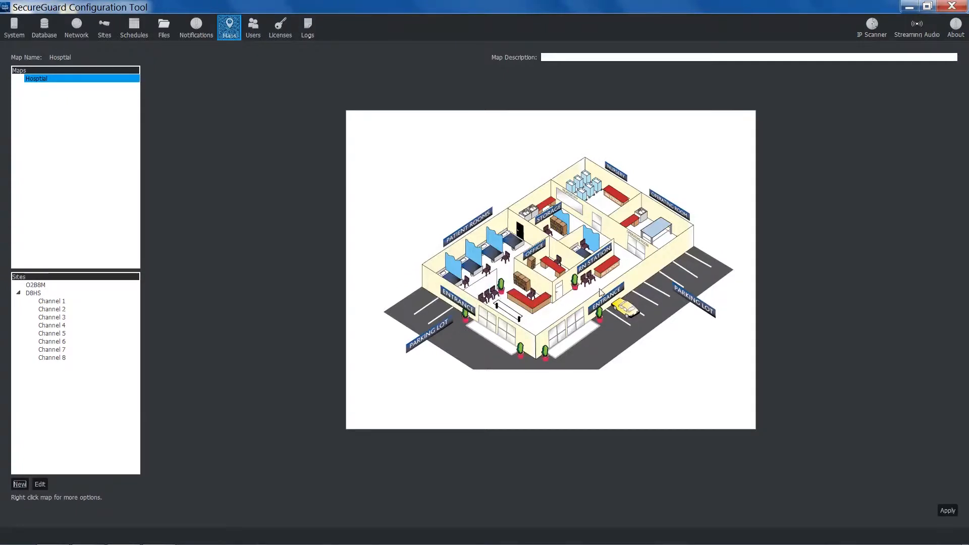
mouse_move(544, 92)
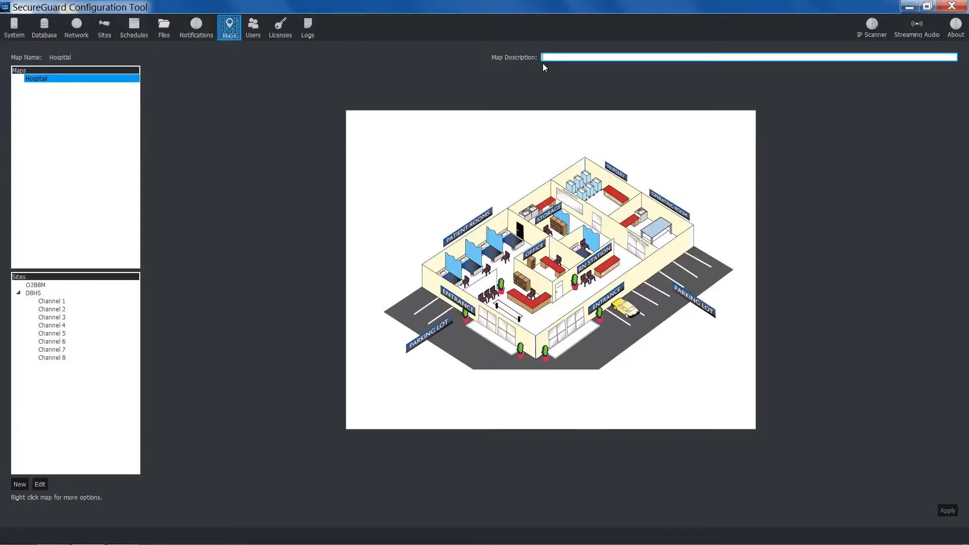
left_click(35, 284)
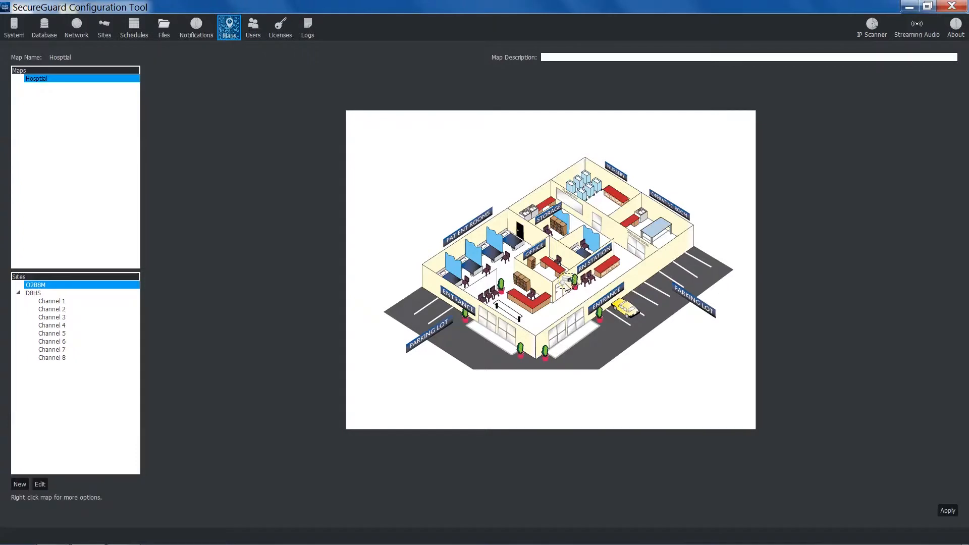
right_click(563, 283)
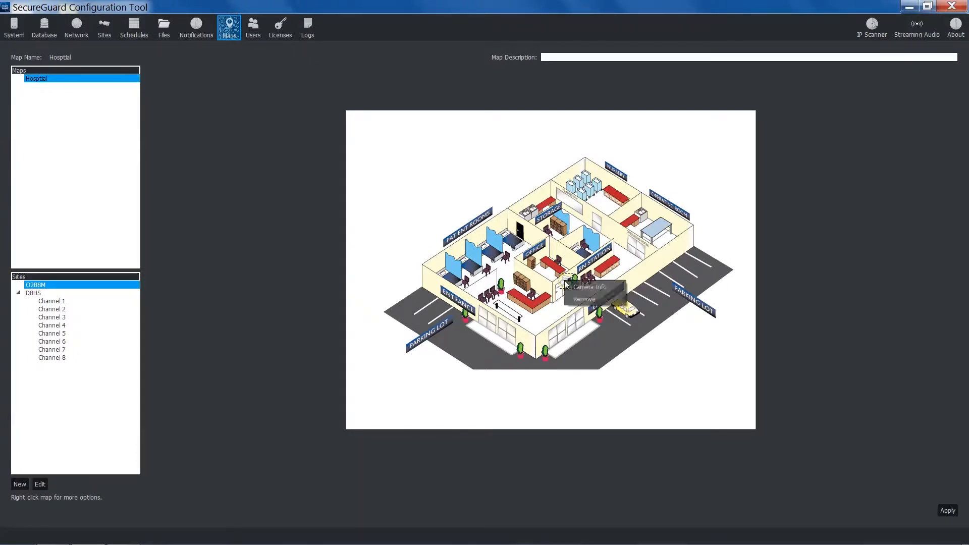
left_click(587, 286)
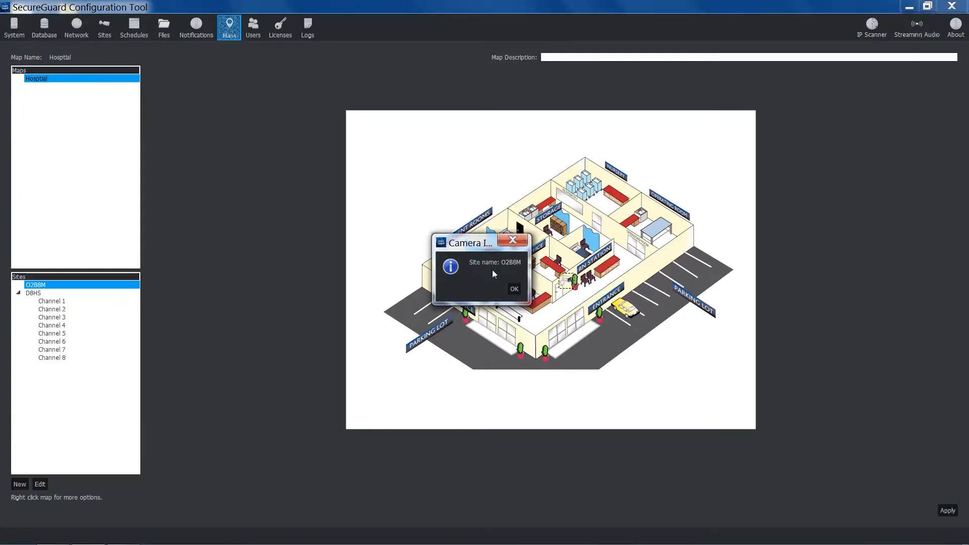
mouse_move(500, 273)
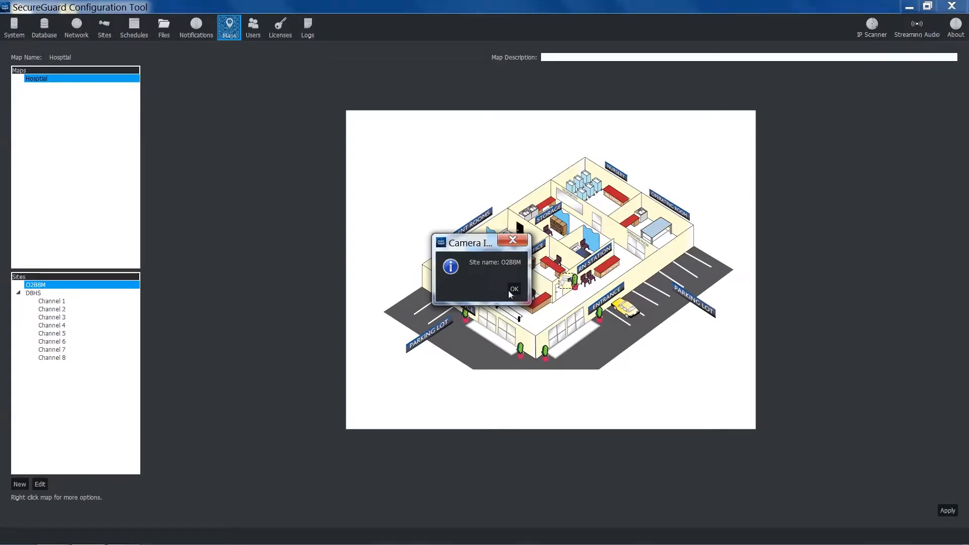
left_click(514, 288)
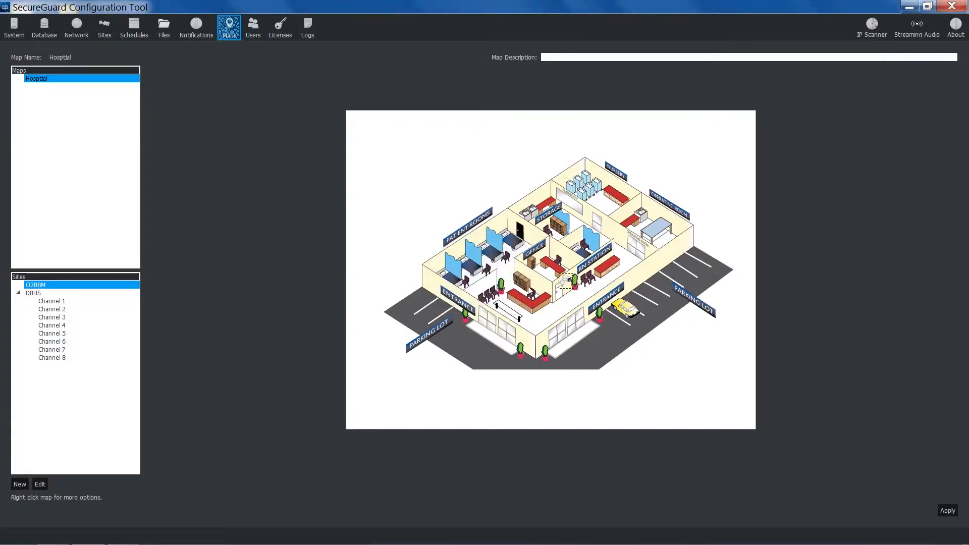
mouse_move(962, 507)
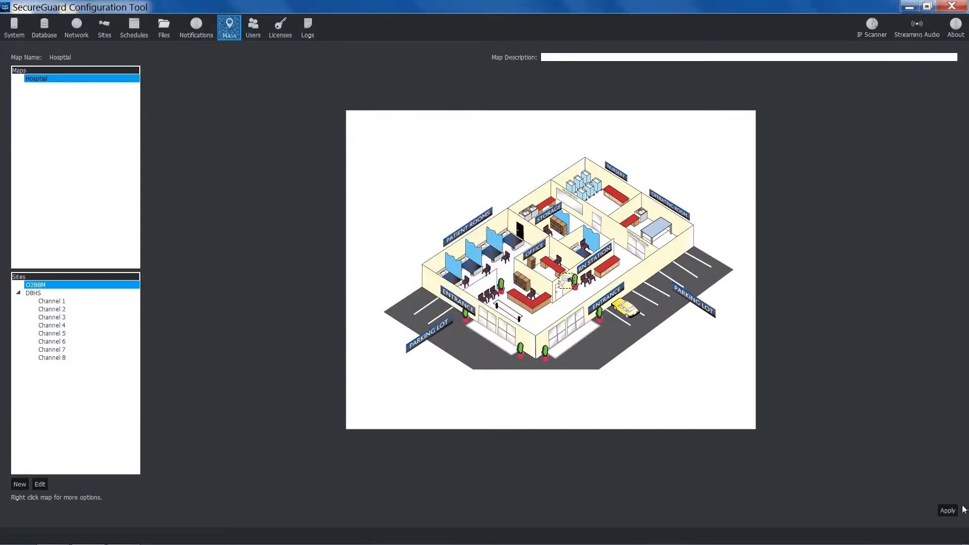
Apply the hospital map configuration and move to the System page
left_click(948, 511)
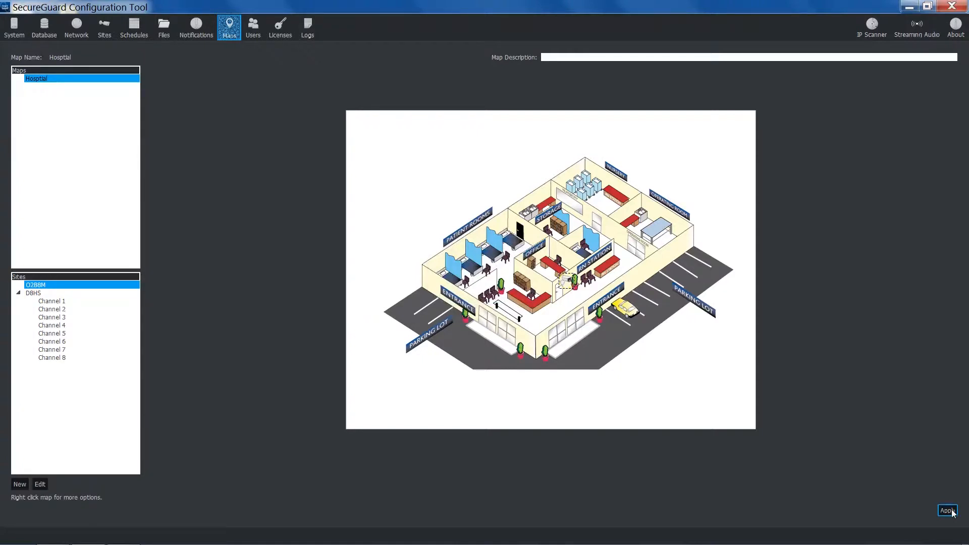
left_click(948, 511)
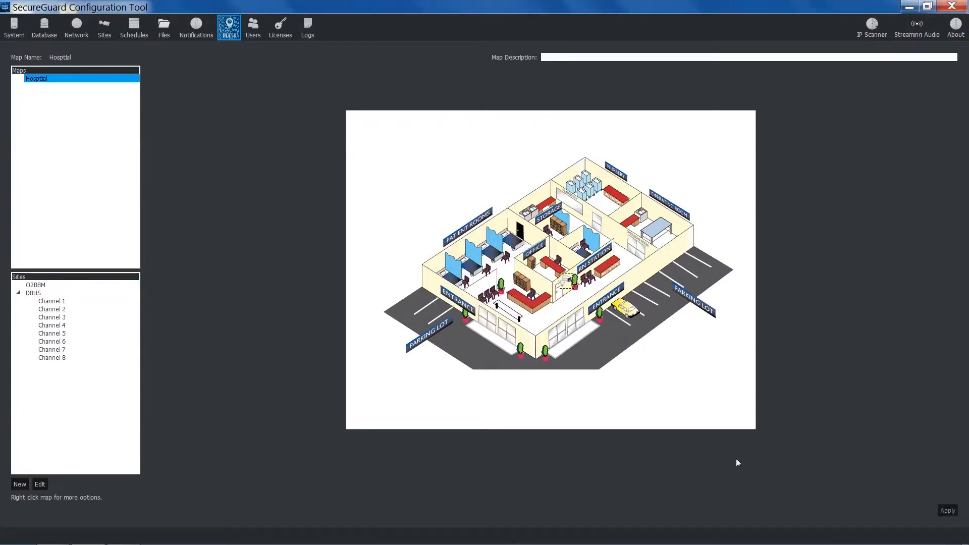
mouse_move(701, 423)
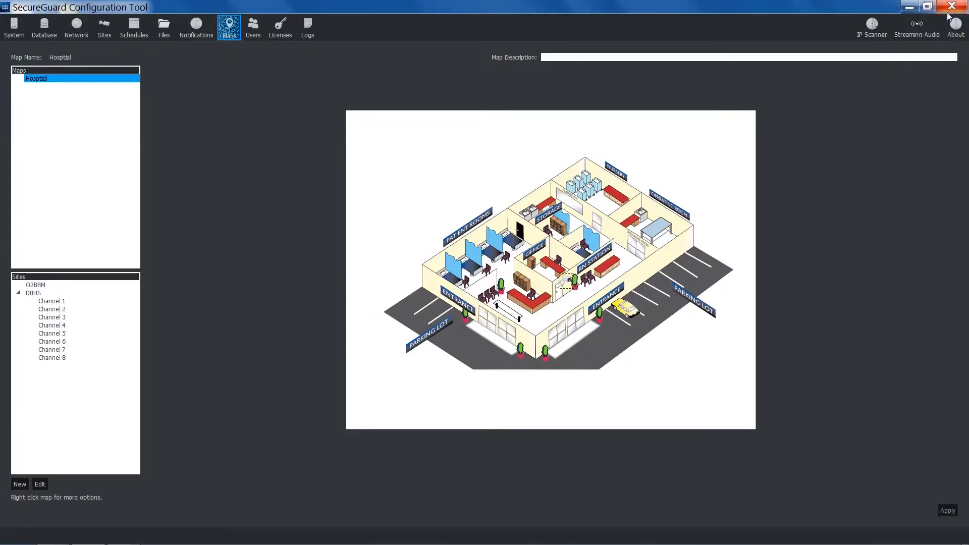
left_click(13, 27)
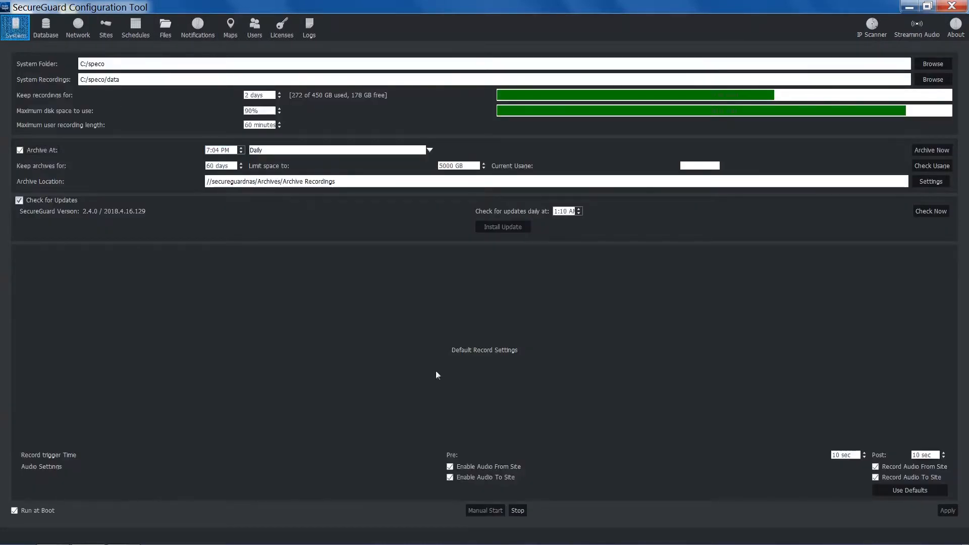
Stop and manually restart the recording service, then close the Configuration Tool
left_click(517, 510)
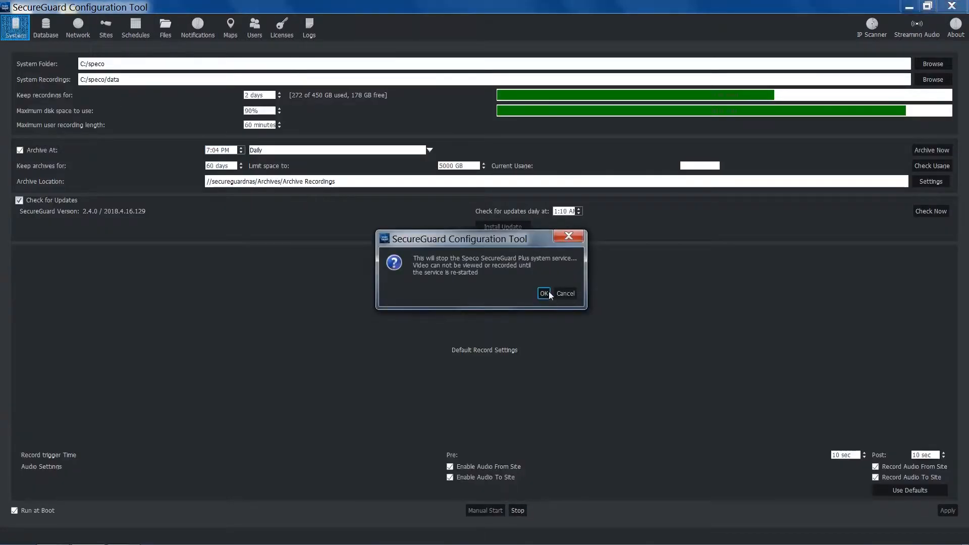
left_click(543, 292)
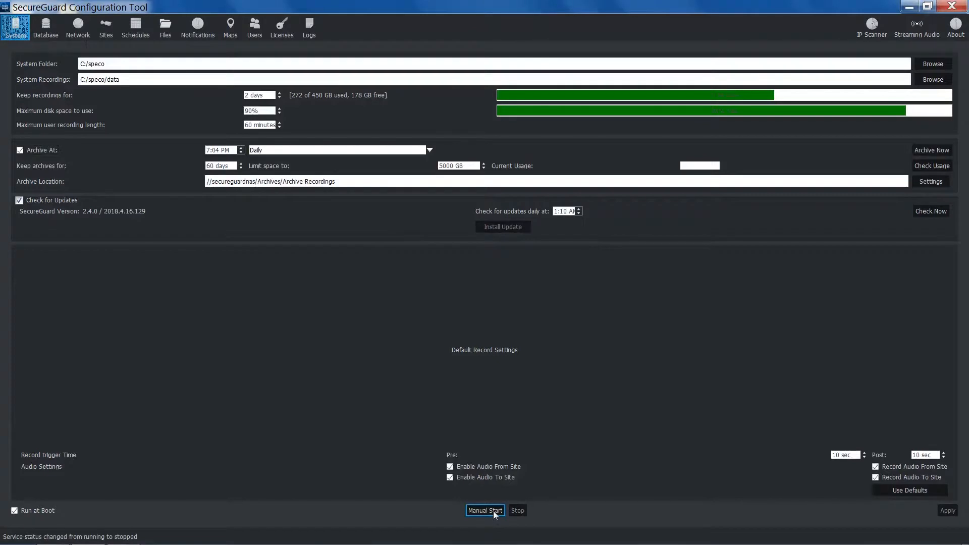
left_click(484, 509)
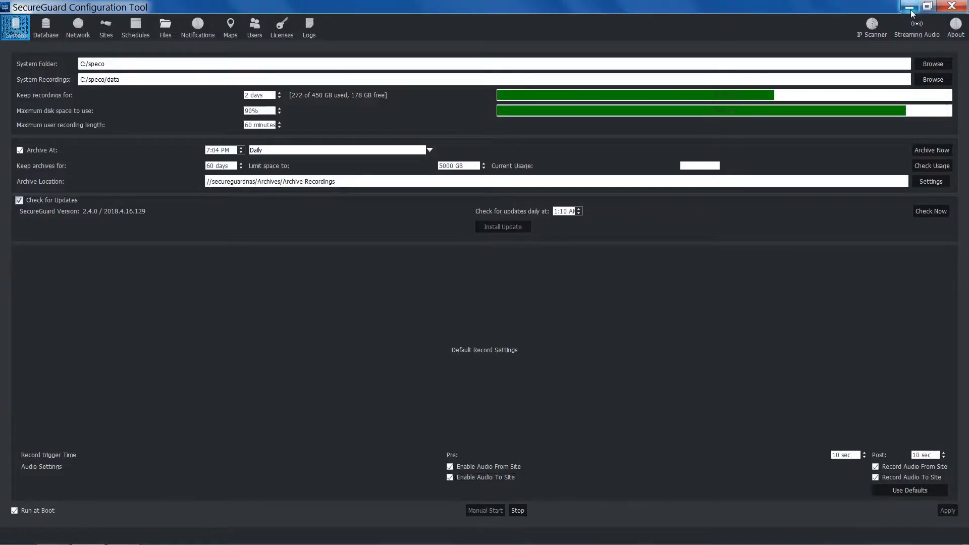
left_click(910, 7)
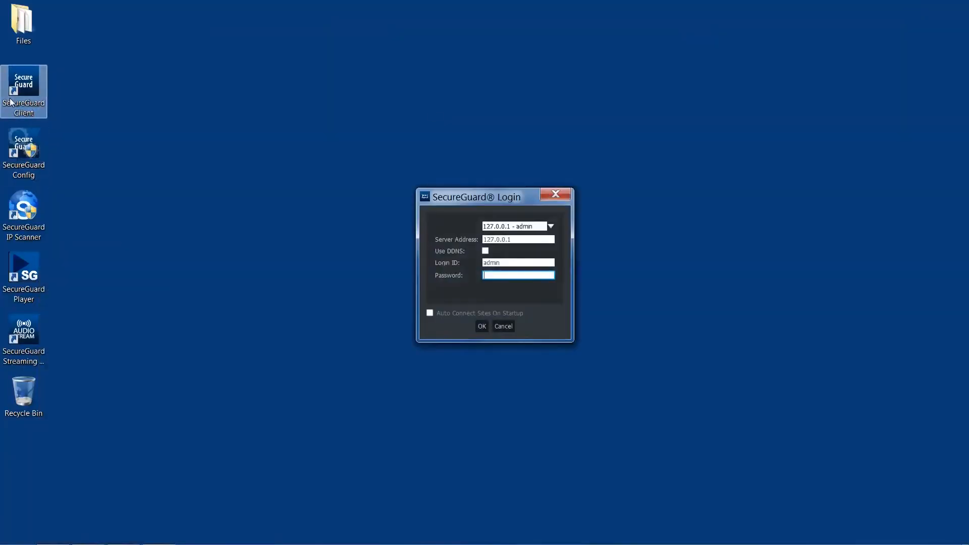
Log in to the client and switch to the Advanced screen layouts
left_click(481, 326)
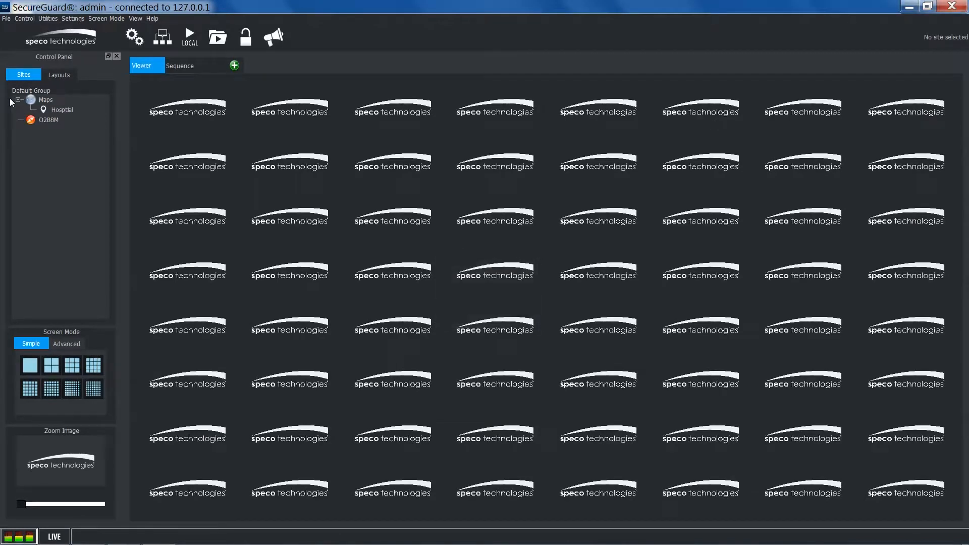
left_click(61, 109)
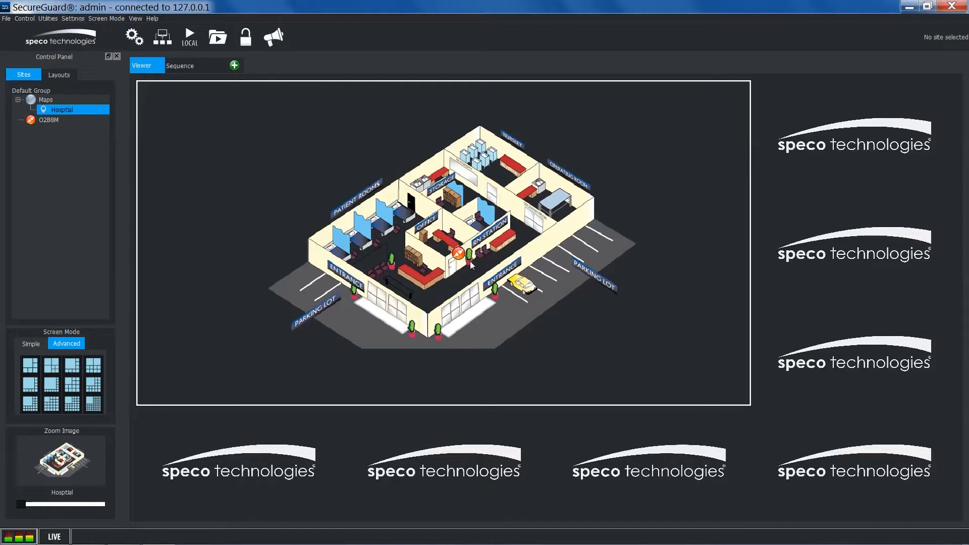
mouse_move(485, 277)
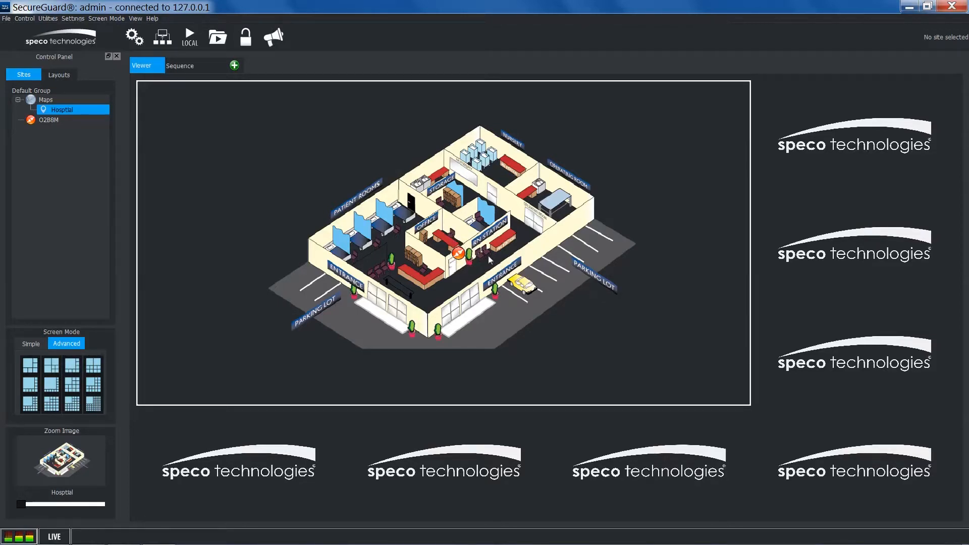
mouse_move(45, 176)
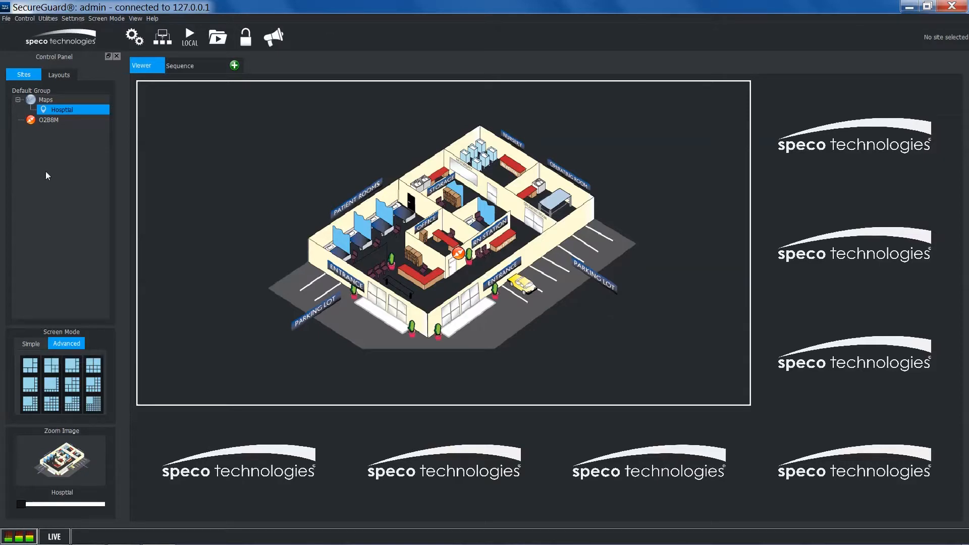
Select and connect the O2B8M site so its Ch 1 camera is listed
left_click(49, 119)
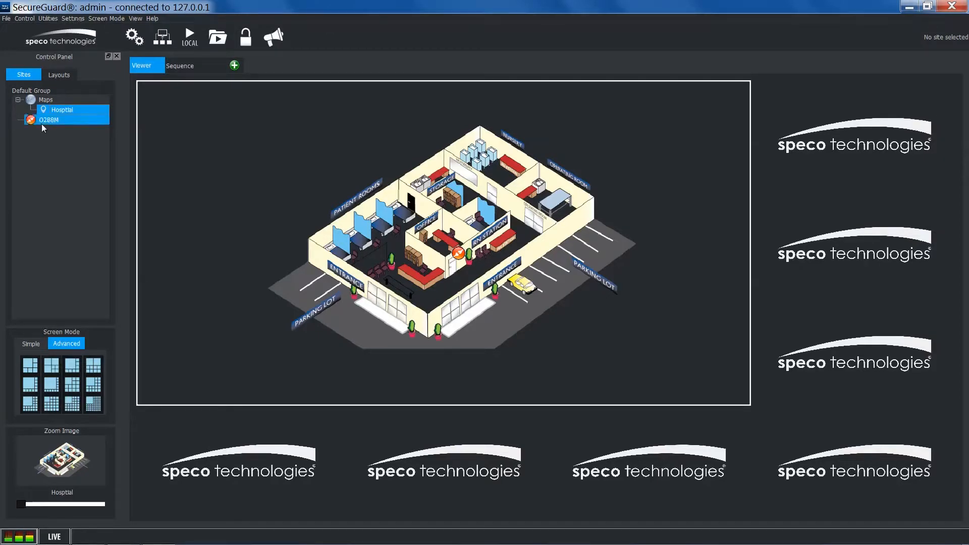
left_click(18, 120)
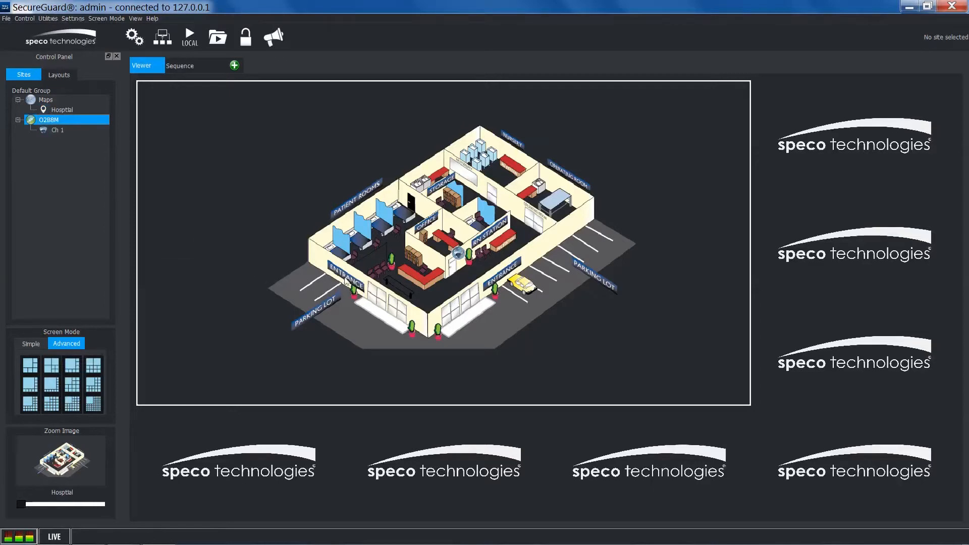
mouse_move(403, 282)
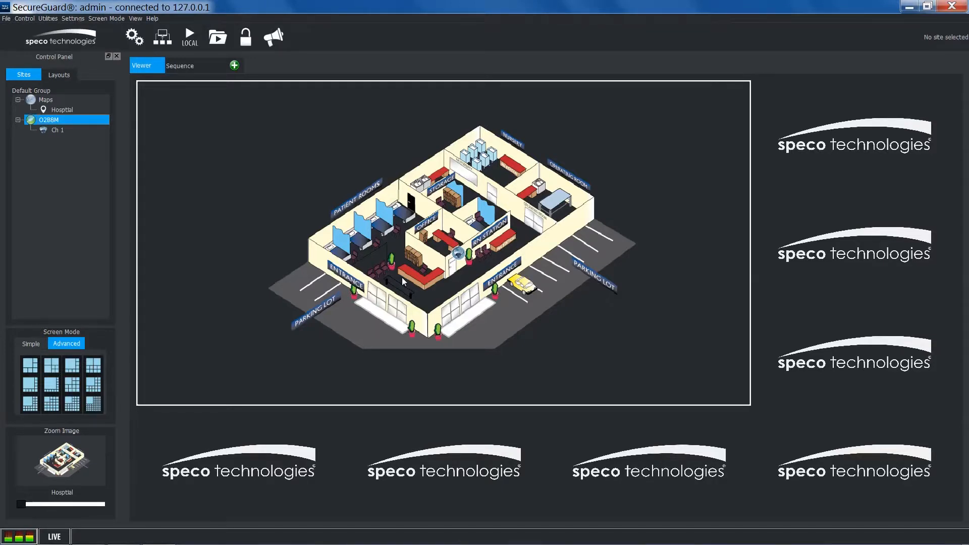
mouse_move(454, 255)
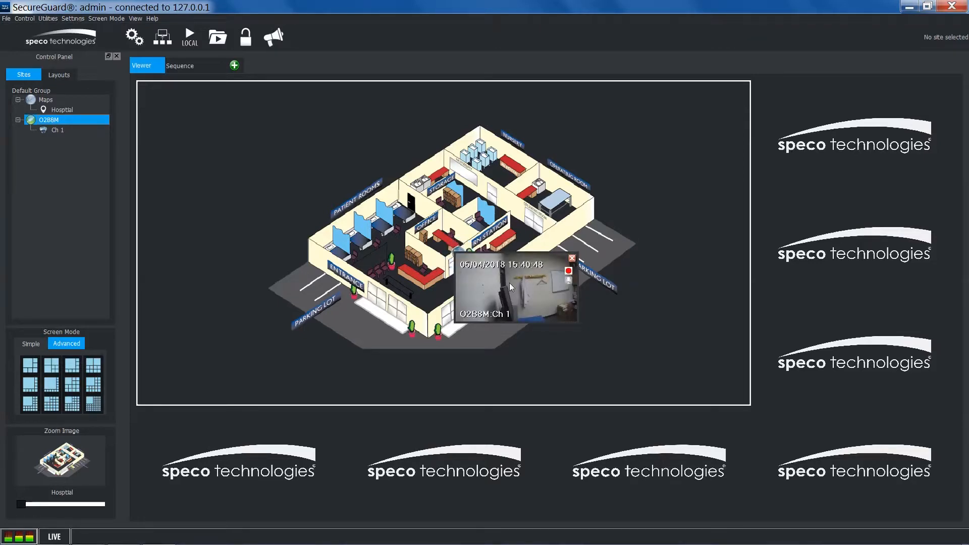
Bring up the O2B8M Ch 1 preview over the map, then close the popup
double_click(512, 287)
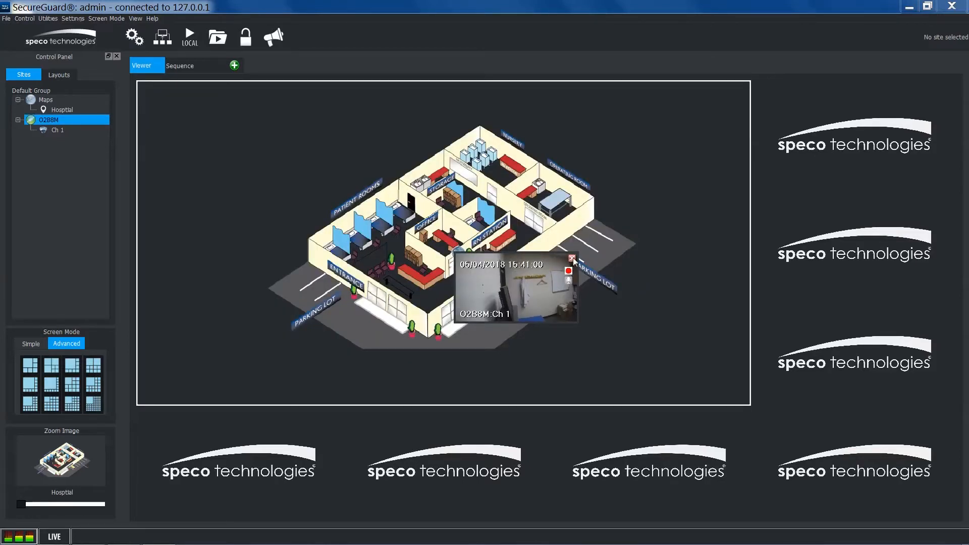
left_click(571, 259)
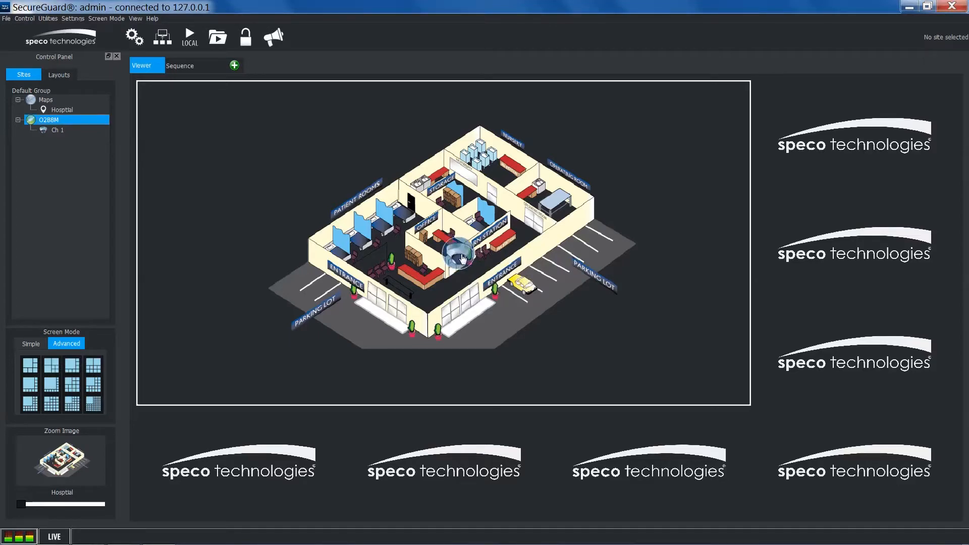
mouse_move(597, 235)
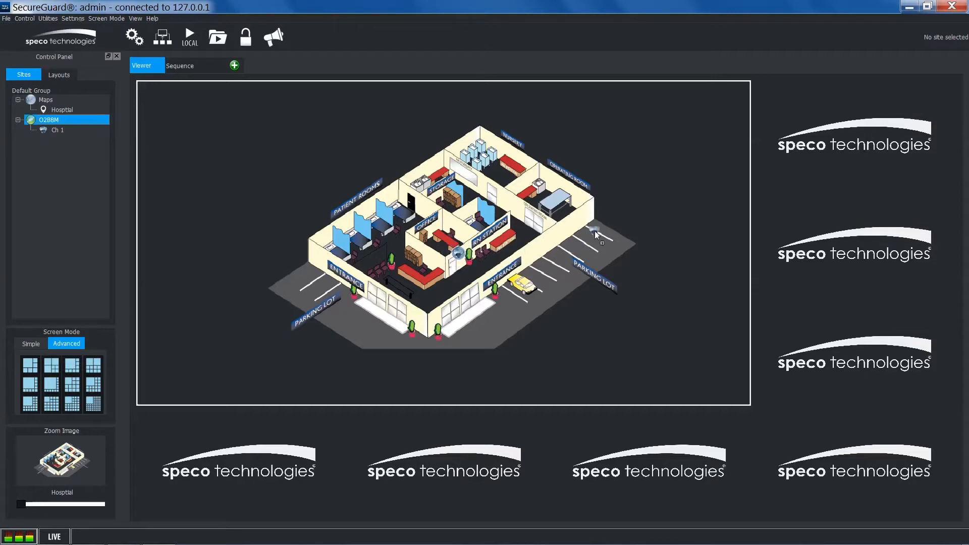
mouse_move(819, 137)
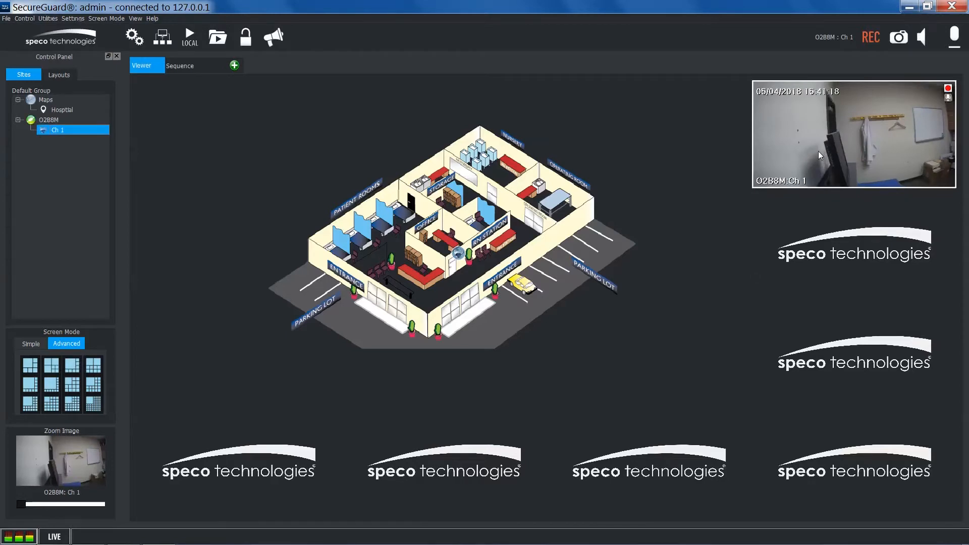
mouse_move(810, 148)
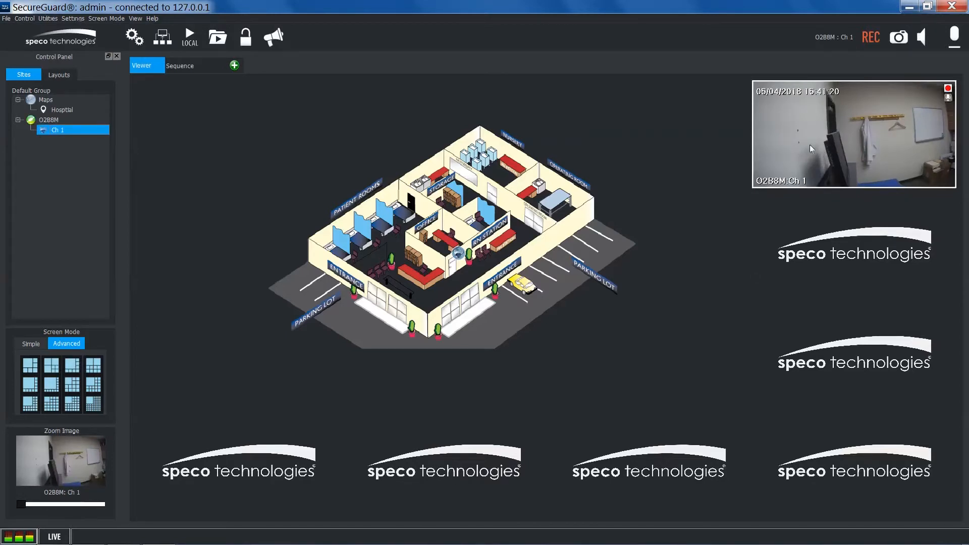
mouse_move(793, 152)
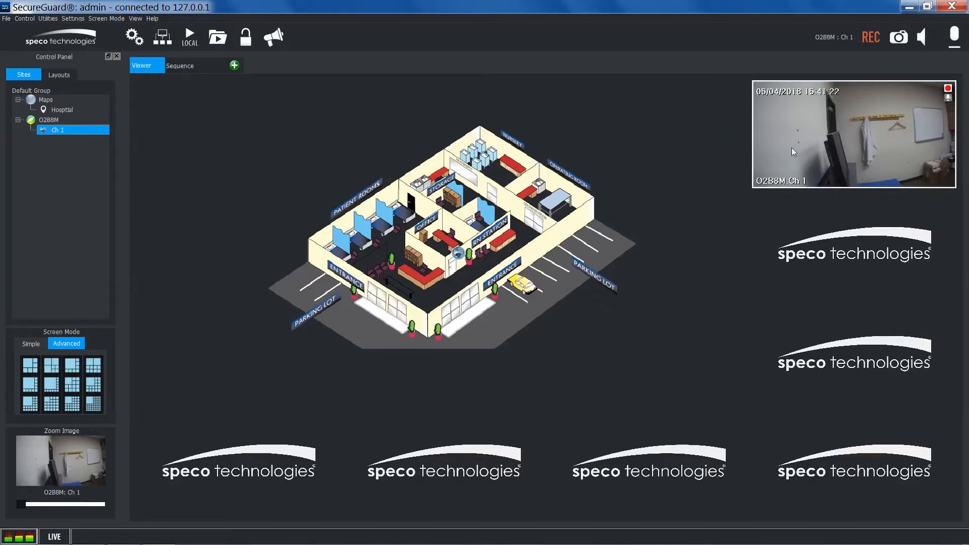
mouse_move(782, 161)
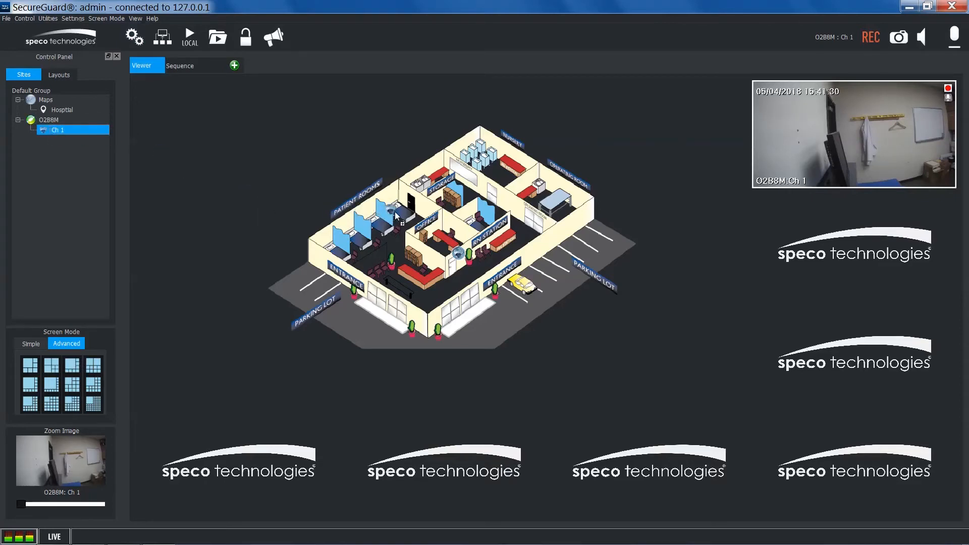
Reselect the Hospital map so it shows beside the O2B8M Ch 1 tile
left_click(61, 109)
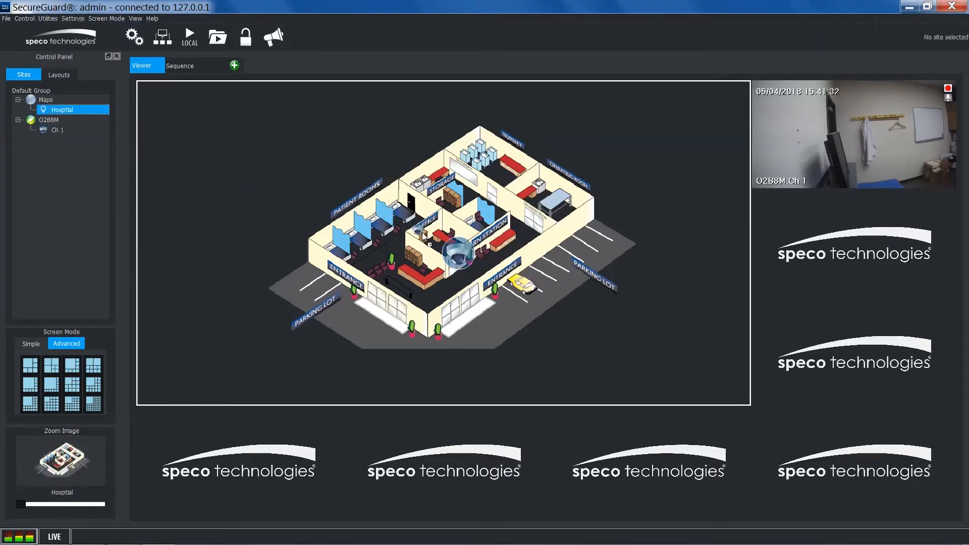